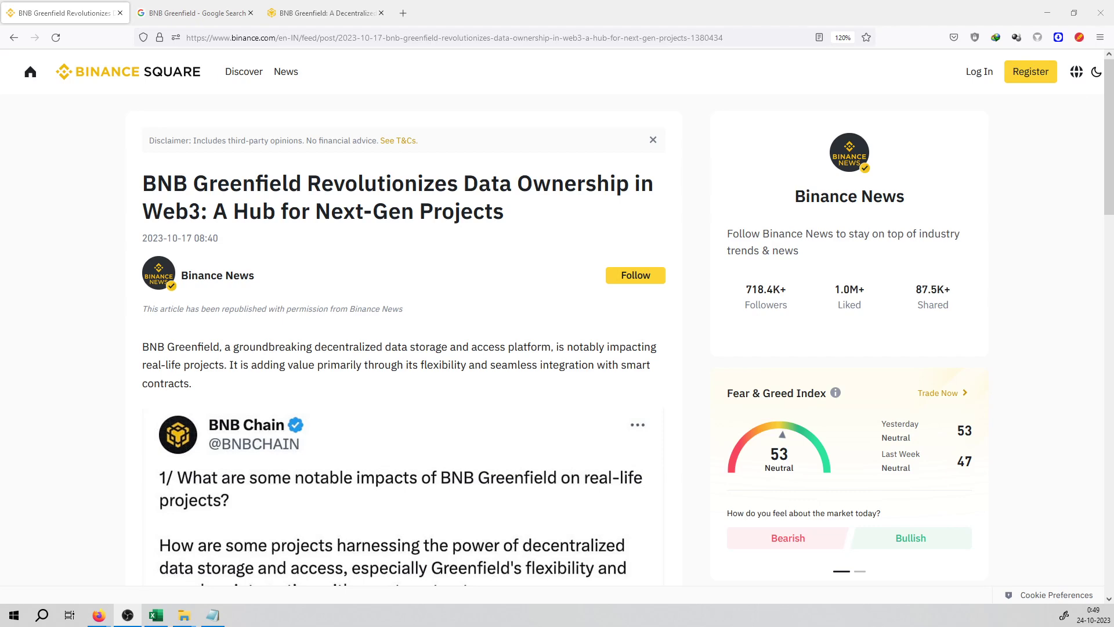
Glance at the BNB Greenfield homepage, then return to the Binance Square article
{"action": "left_click", "coordinate": [324, 12]}
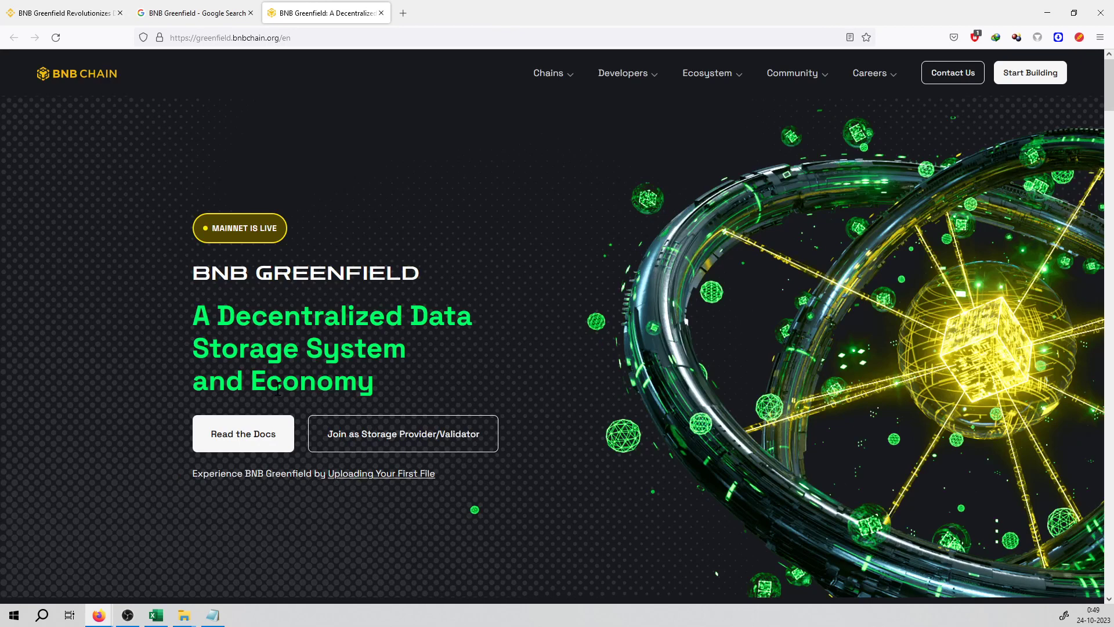
{"action": "mouse_move", "coordinate": [448, 277]}
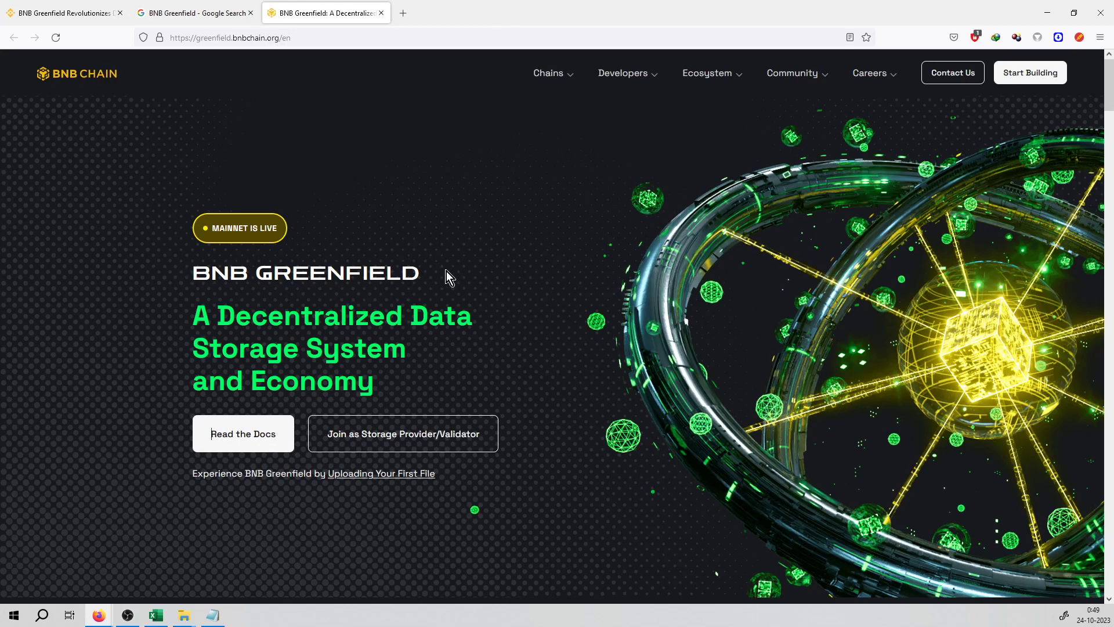
{"action": "mouse_move", "coordinate": [195, 239]}
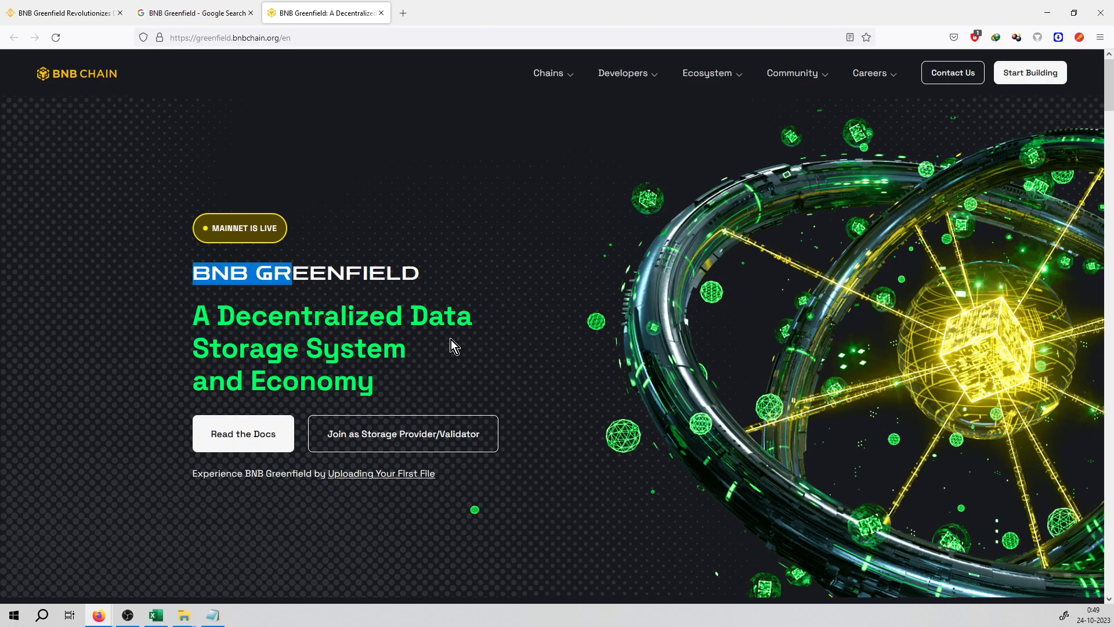
{"action": "left_click", "coordinate": [60, 12]}
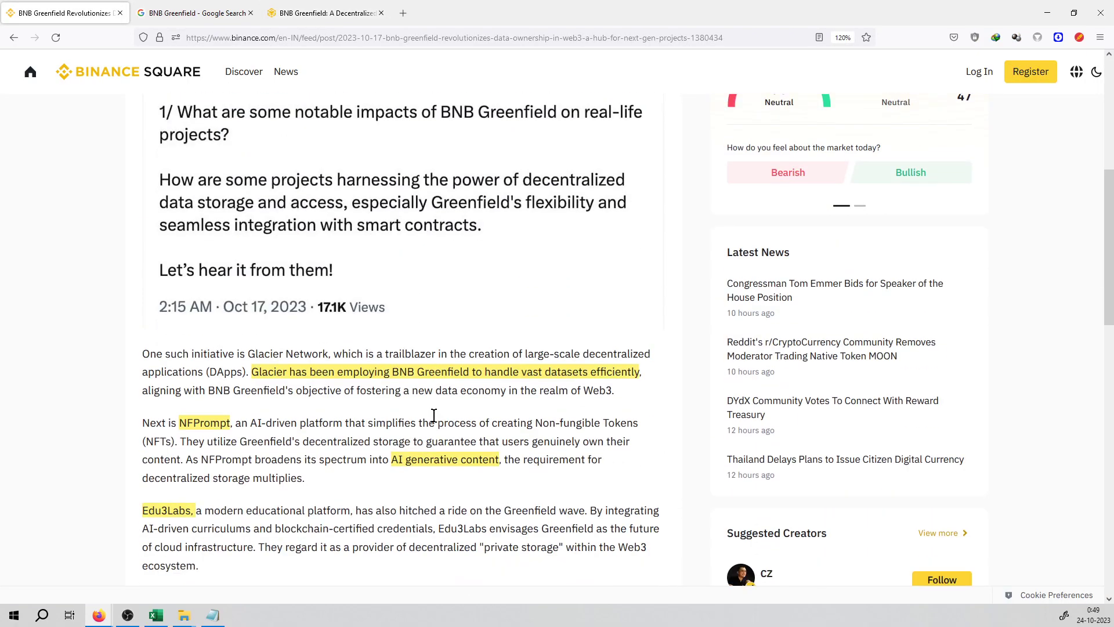
Scroll through the article body and back up to its headline and Binance News byline
{"action": "scroll", "scroll_direction": "down", "scroll_amount": 3}
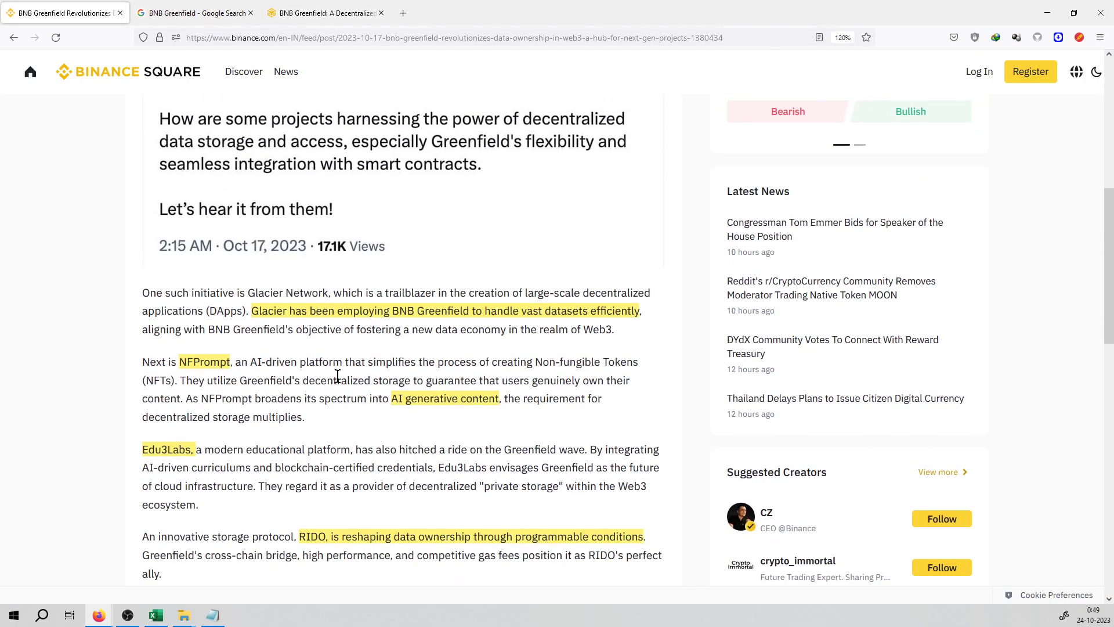
{"action": "mouse_move", "coordinate": [322, 75]}
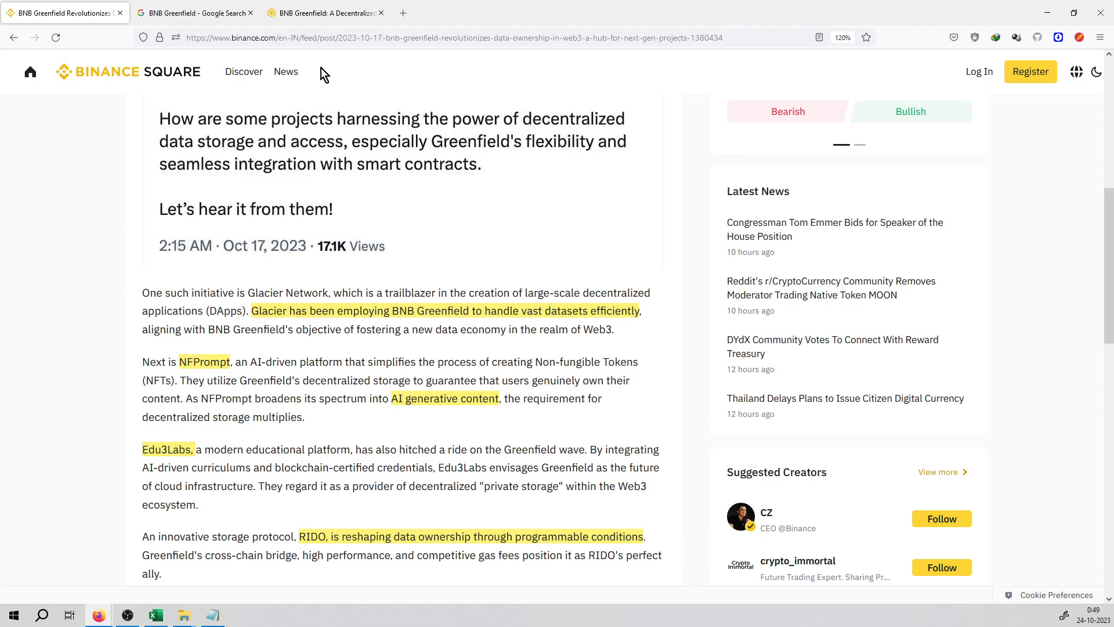
{"action": "mouse_move", "coordinate": [475, 246]}
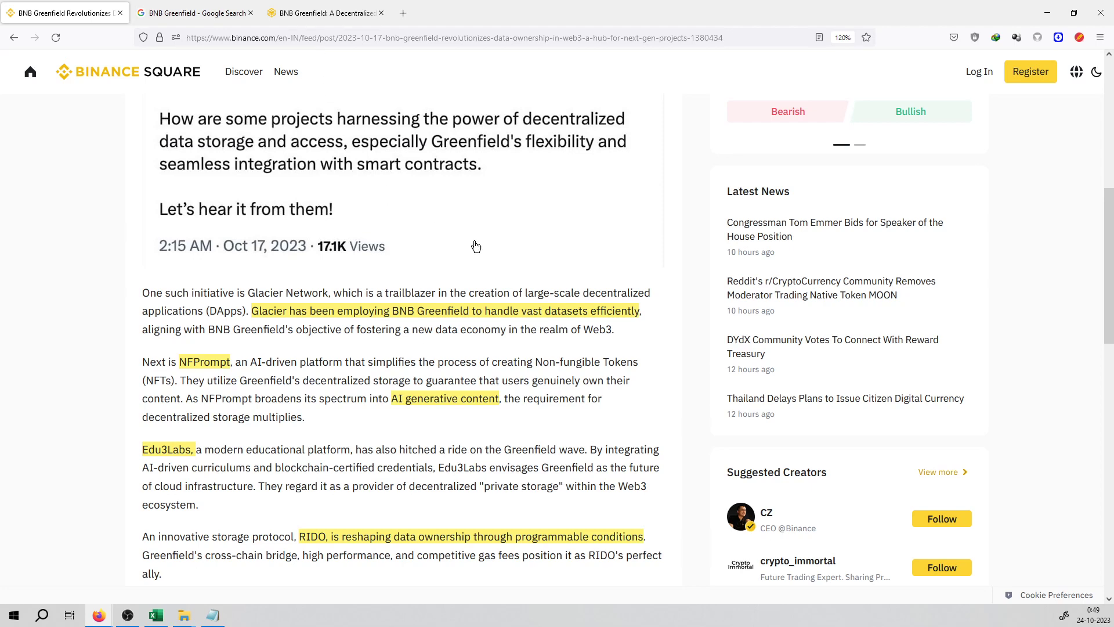
{"action": "scroll", "scroll_direction": "down", "scroll_amount": 3}
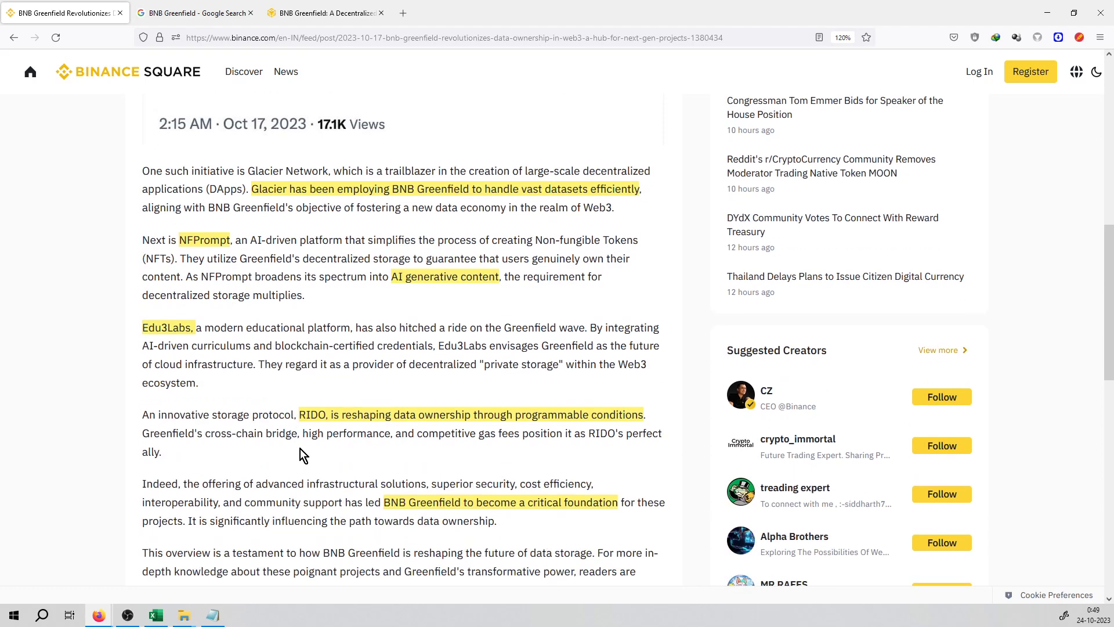
{"action": "scroll", "scroll_direction": "down", "scroll_amount": 3}
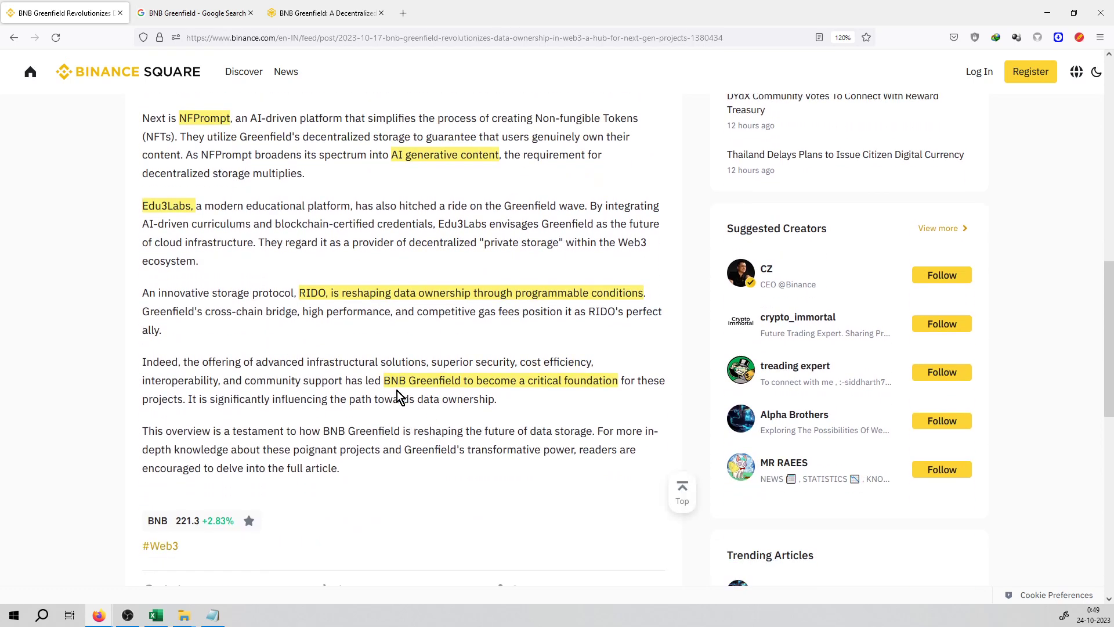
{"action": "mouse_move", "coordinate": [556, 381]}
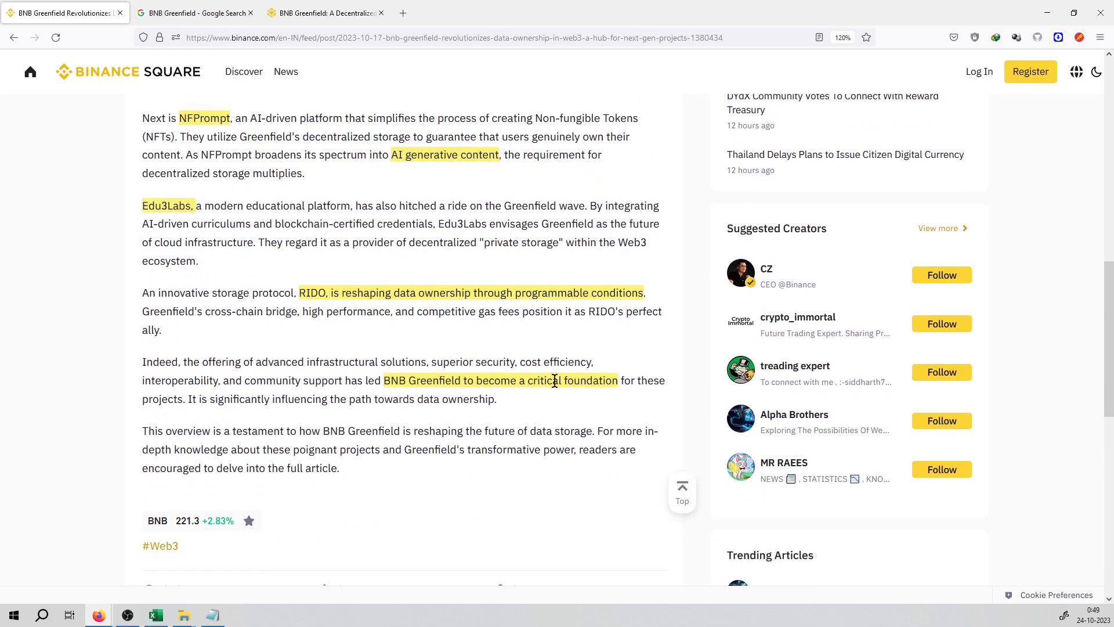
{"action": "scroll", "scroll_direction": "up", "scroll_amount": 3}
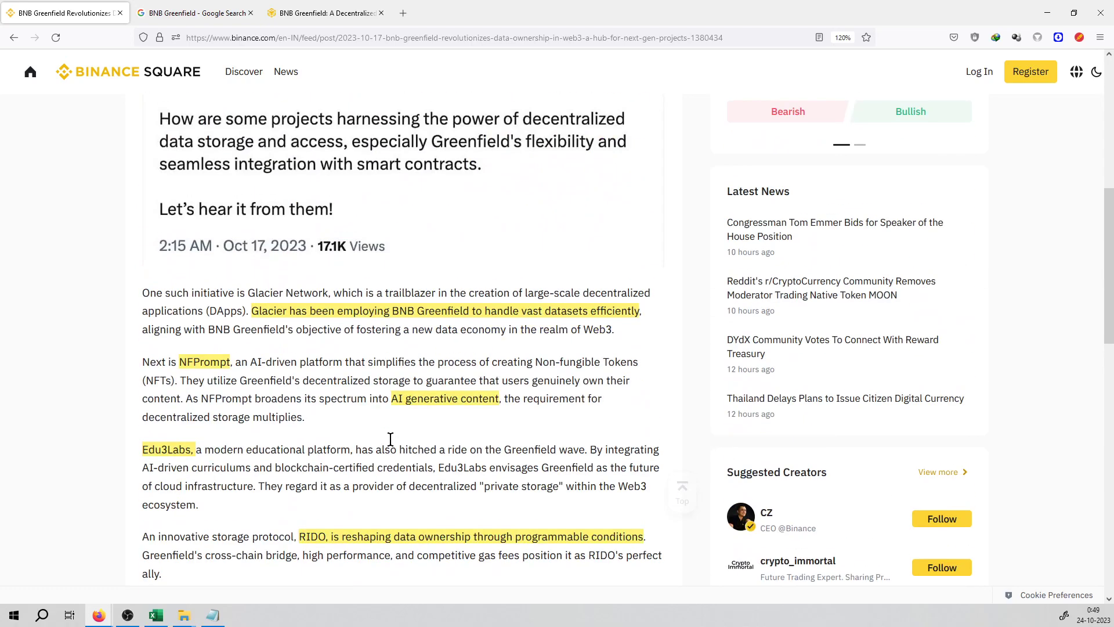
{"action": "scroll", "scroll_direction": "up", "scroll_amount": 3}
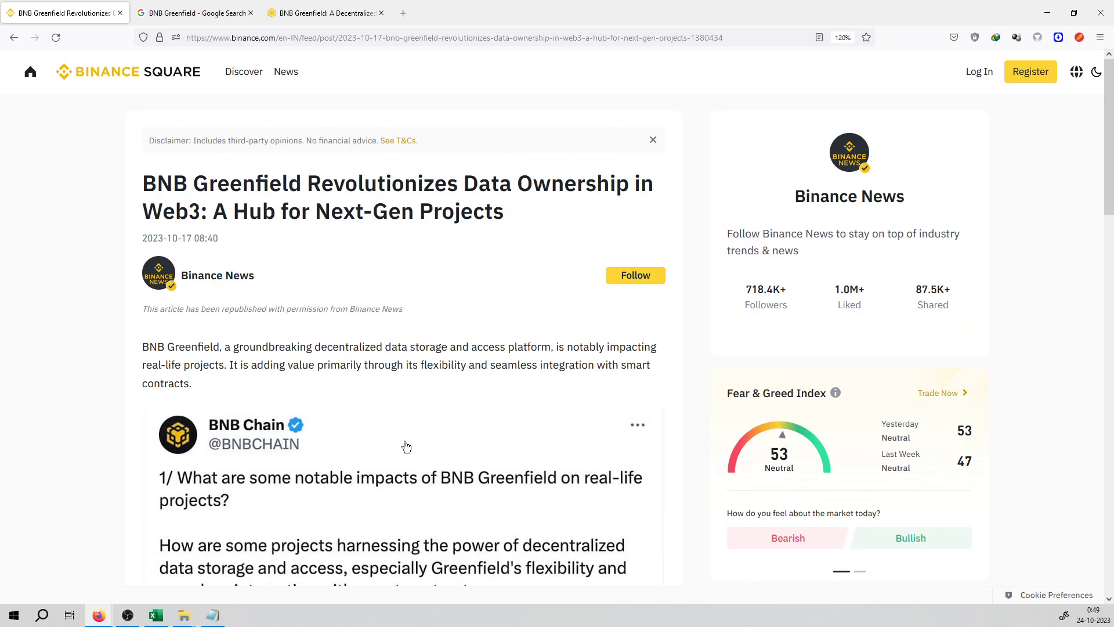
{"action": "mouse_move", "coordinate": [413, 425]}
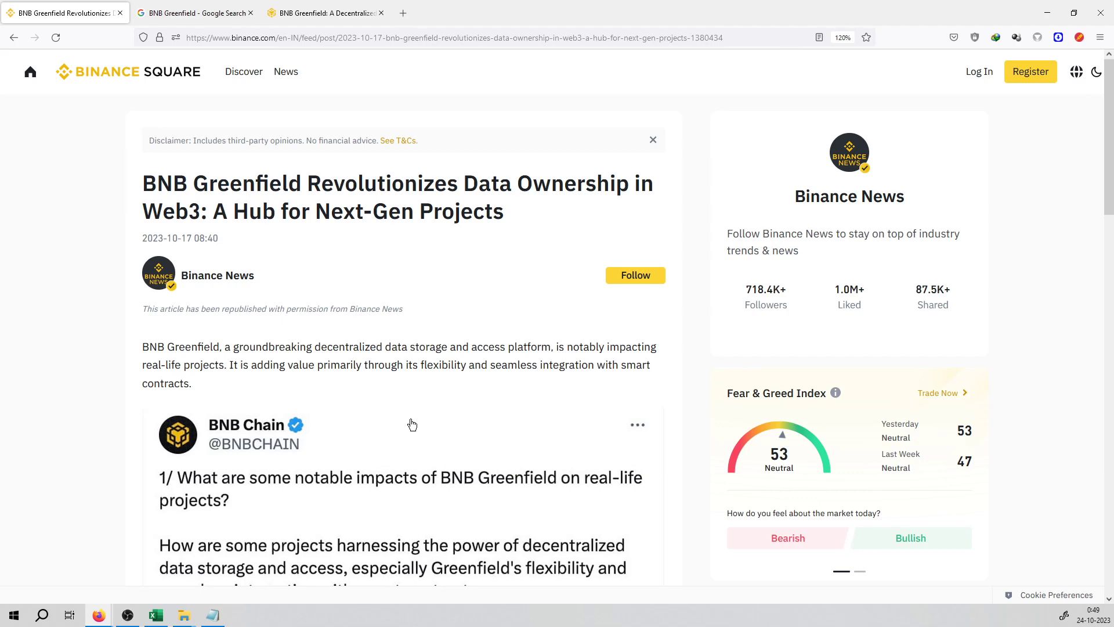
{"action": "mouse_move", "coordinate": [423, 412]}
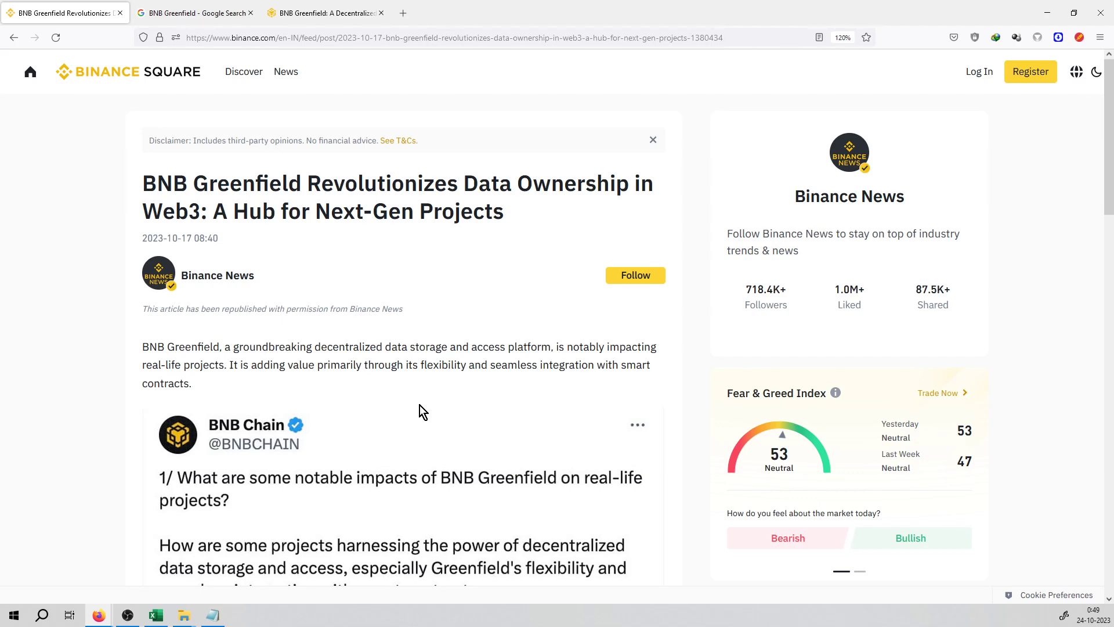